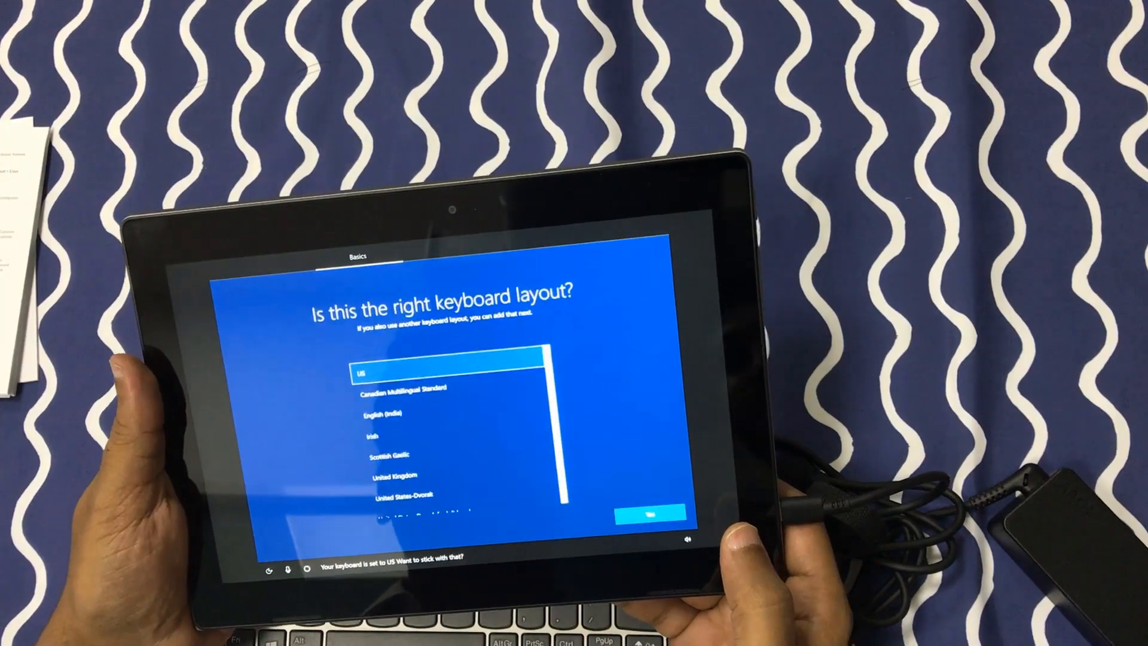
# Keep the US keyboard, skip a second layout and network, accept the license, begin the account name
pyautogui.click(649, 510)
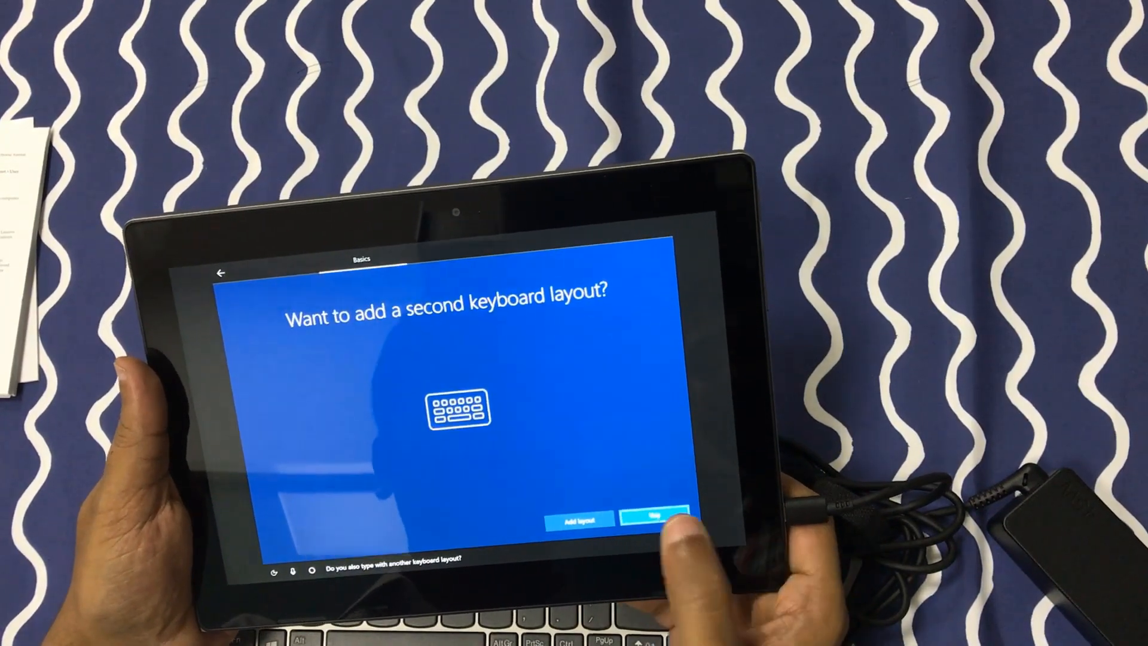
pyautogui.click(655, 511)
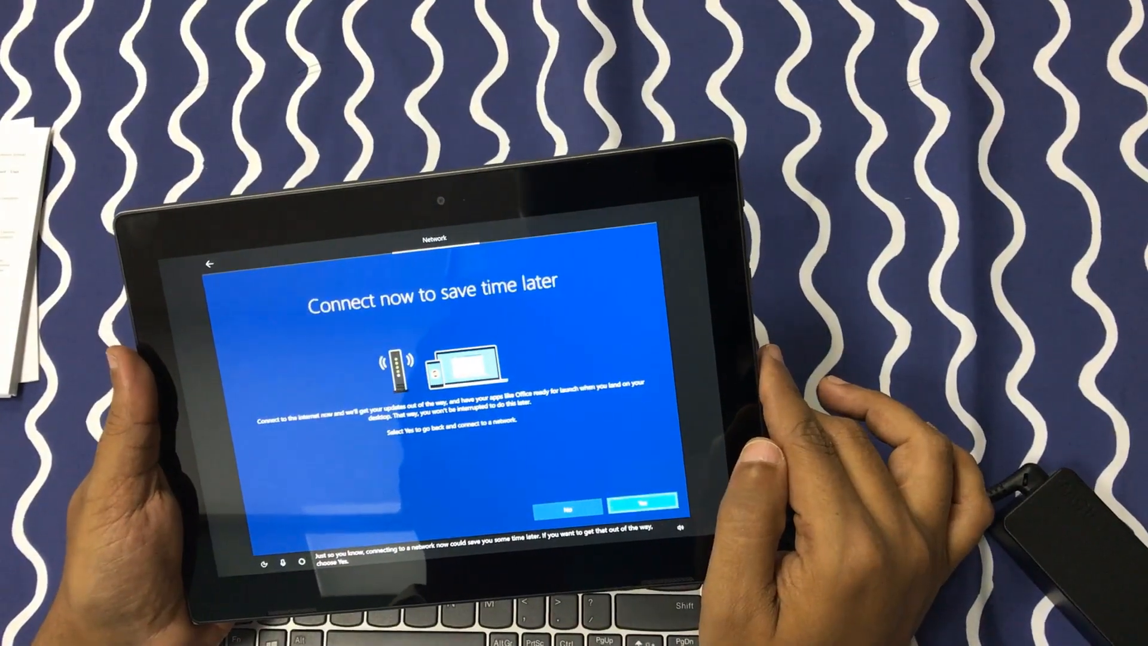
pyautogui.click(646, 506)
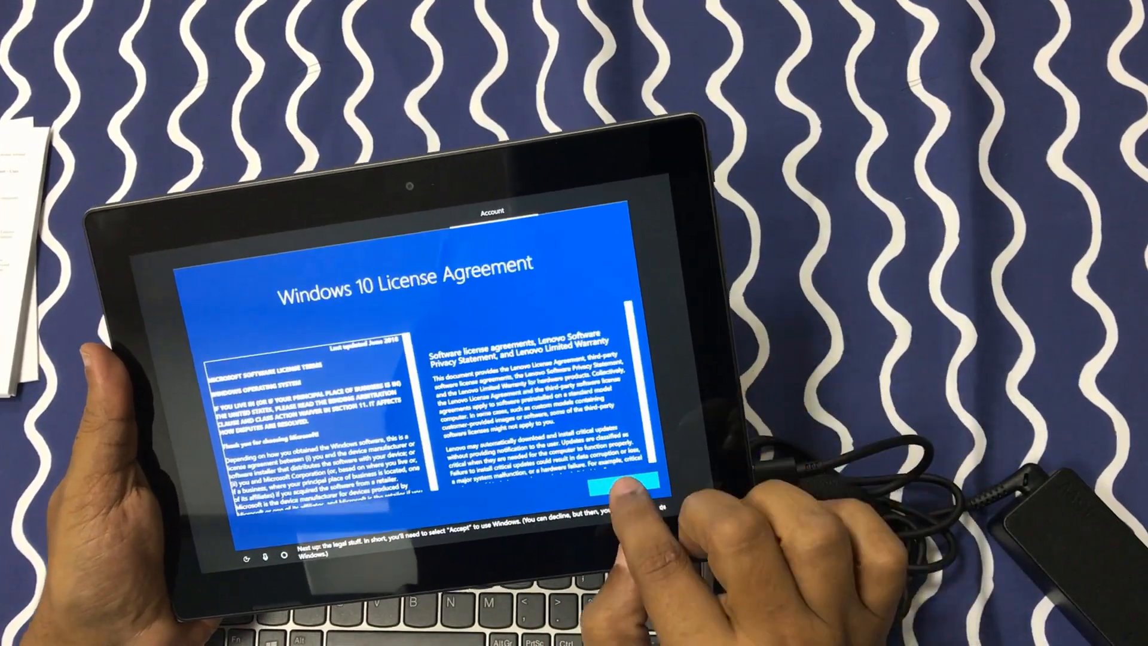
pyautogui.click(626, 486)
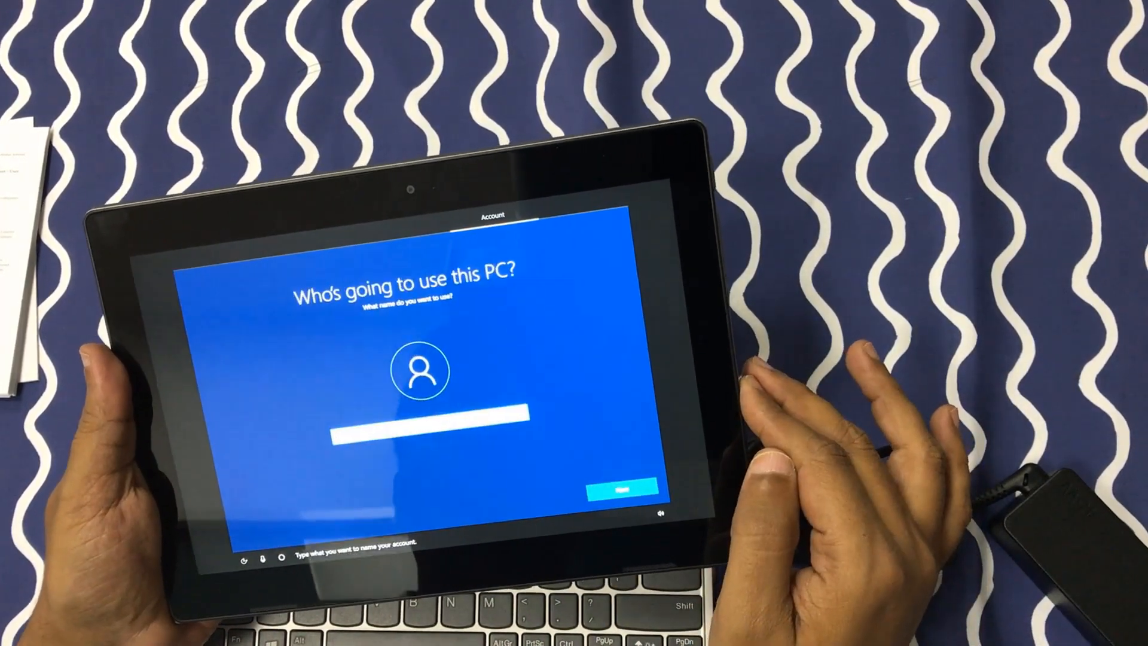
pyautogui.click(431, 427)
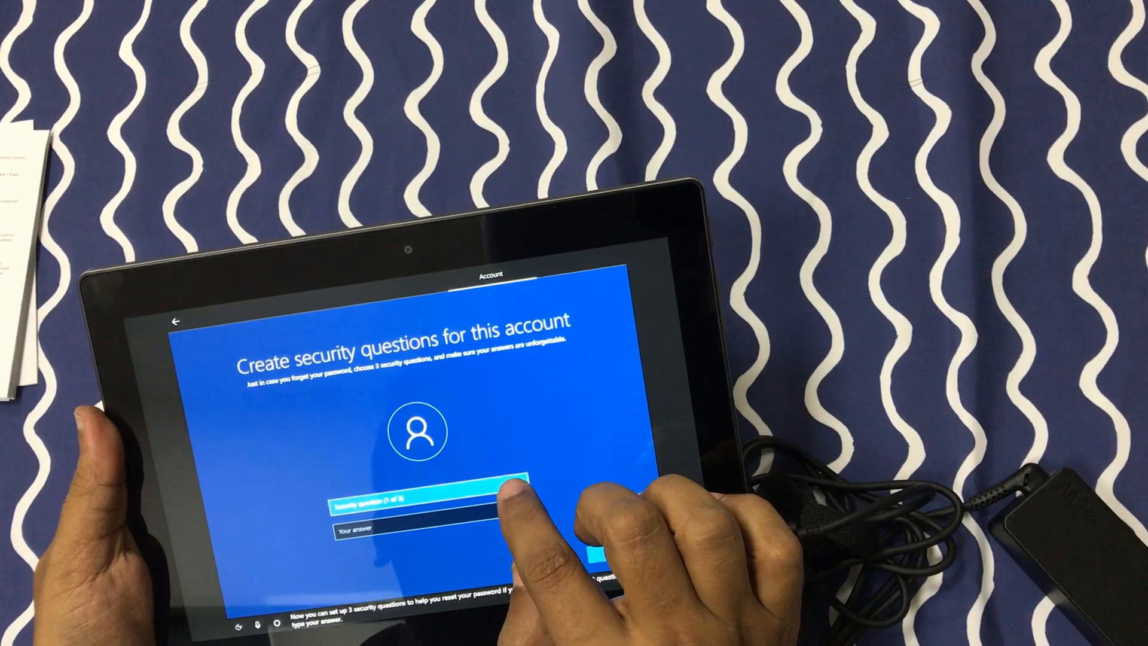
# Choose the first and second security questions from their dropdowns
pyautogui.click(424, 500)
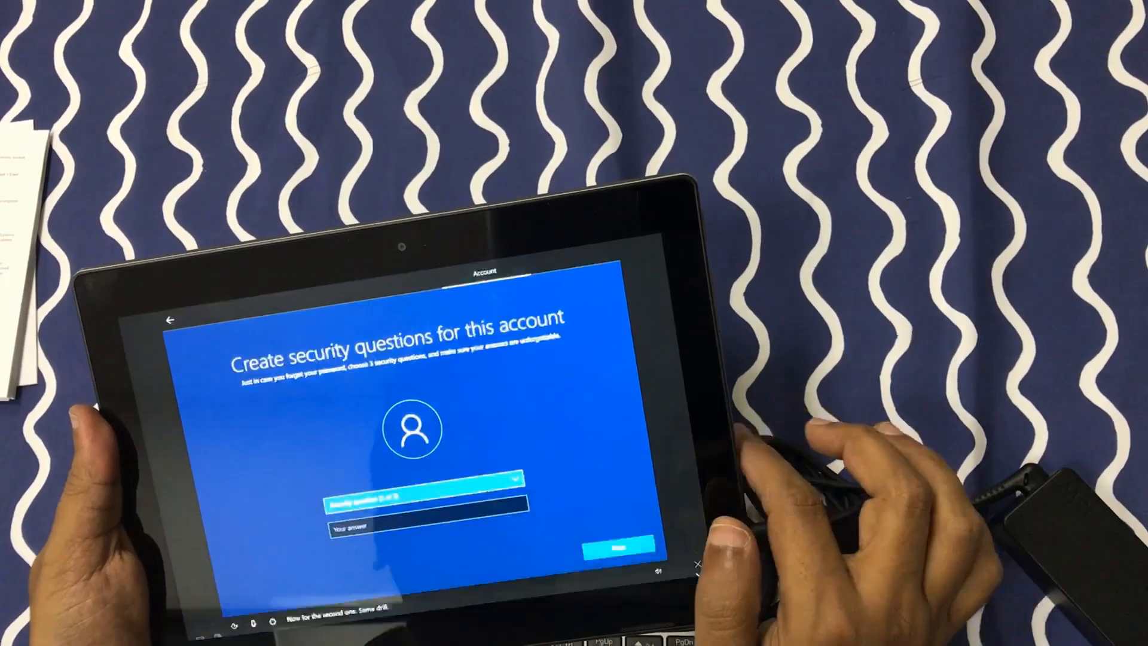
pyautogui.click(424, 481)
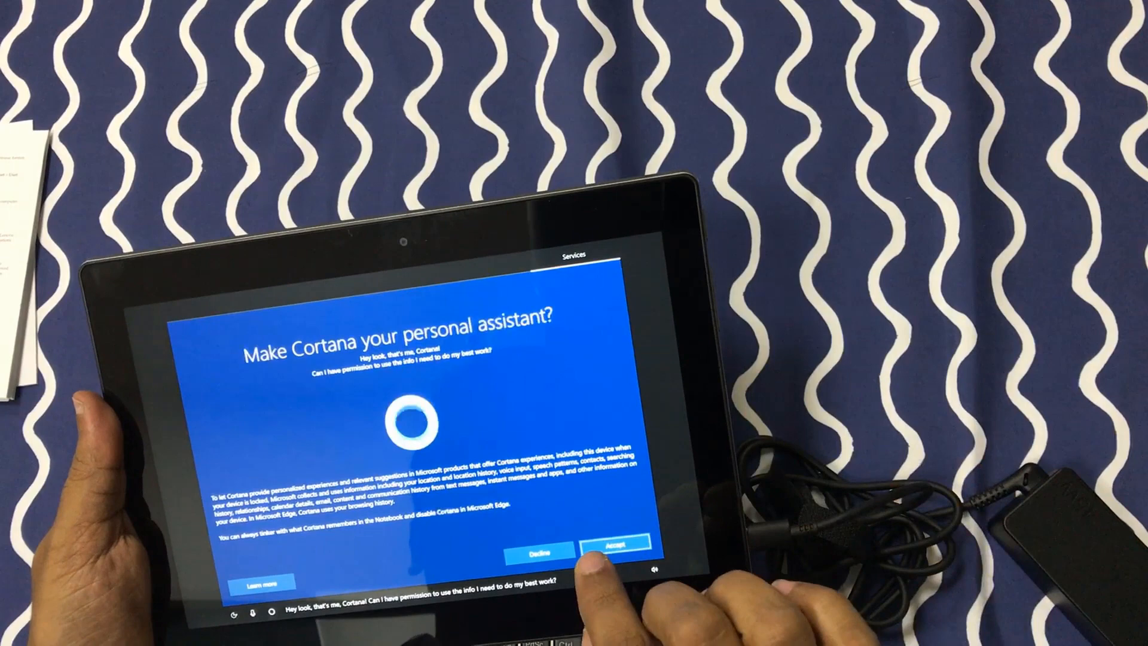
# Accept Cortana as personal assistant and accept the recommended privacy settings
pyautogui.click(617, 545)
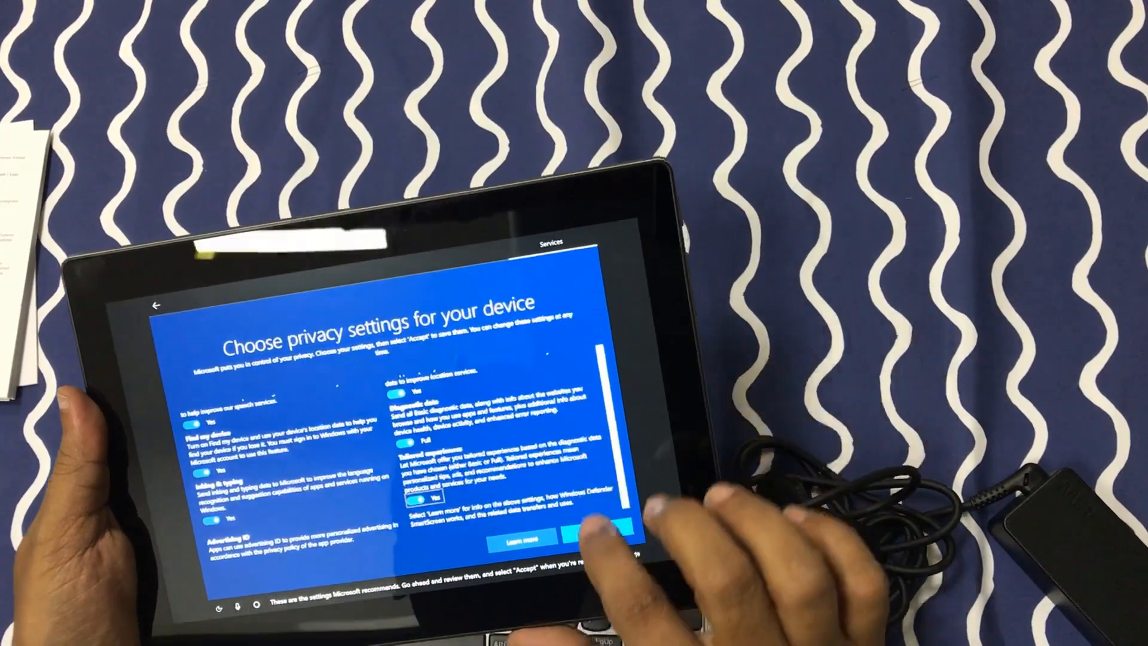
pyautogui.click(600, 534)
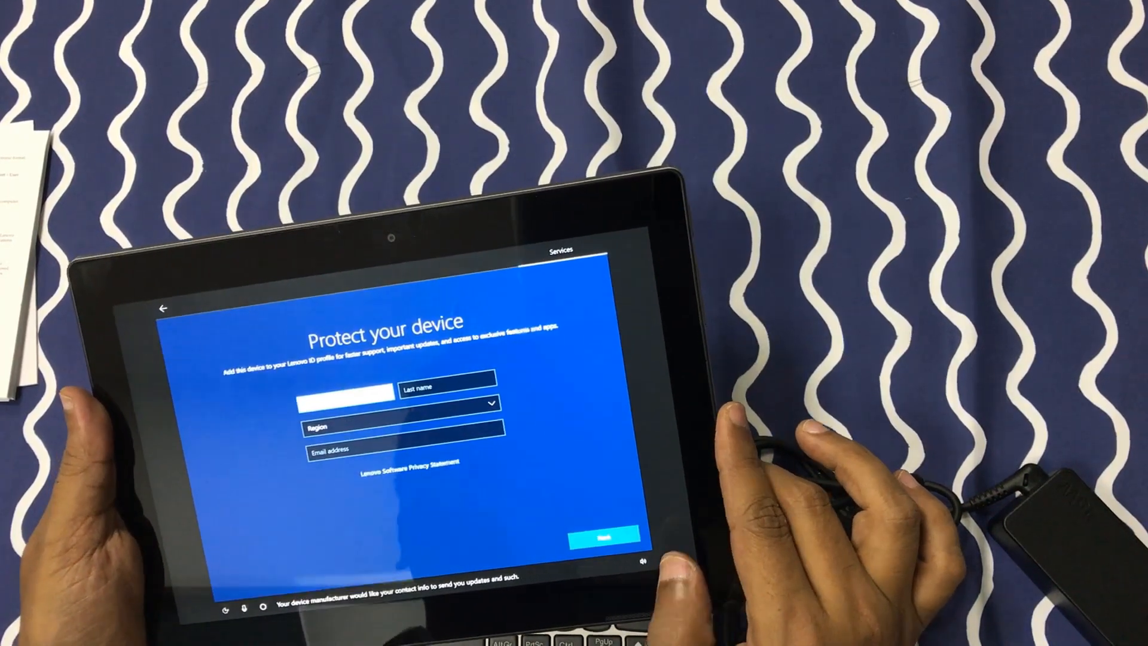
# Enter TECH as the first name on the Lenovo registration form and scroll down
pyautogui.click(344, 394)
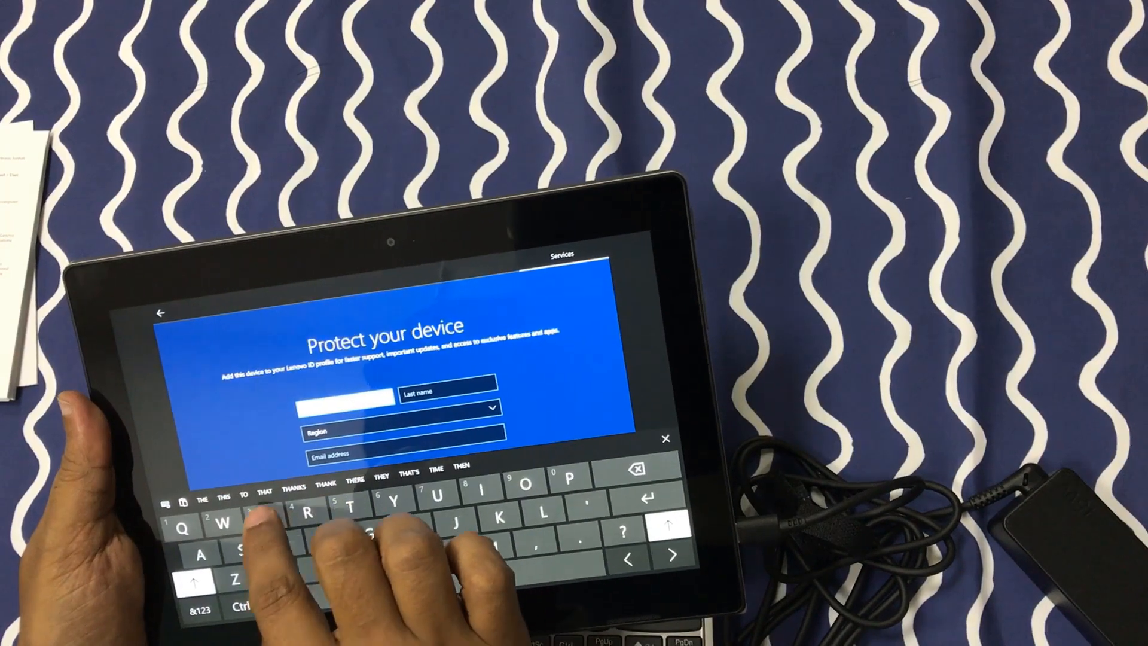
pyautogui.write('TECH')
pyautogui.click(447, 388)
pyautogui.write('GEO')
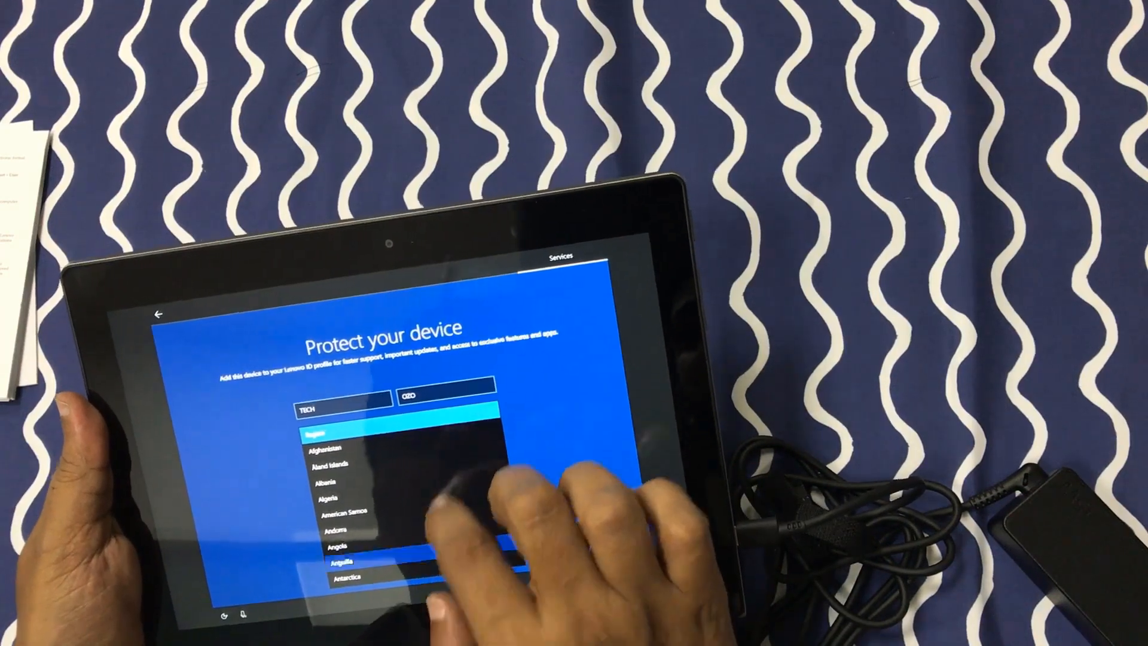
pyautogui.scroll(-3)
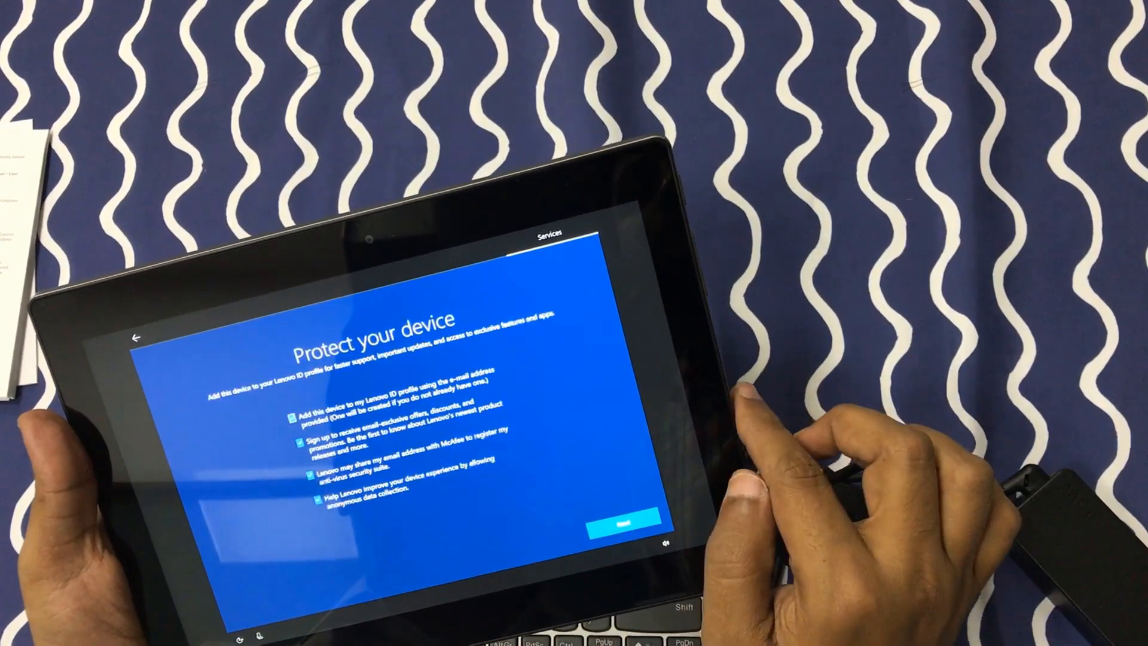
pyautogui.click(623, 525)
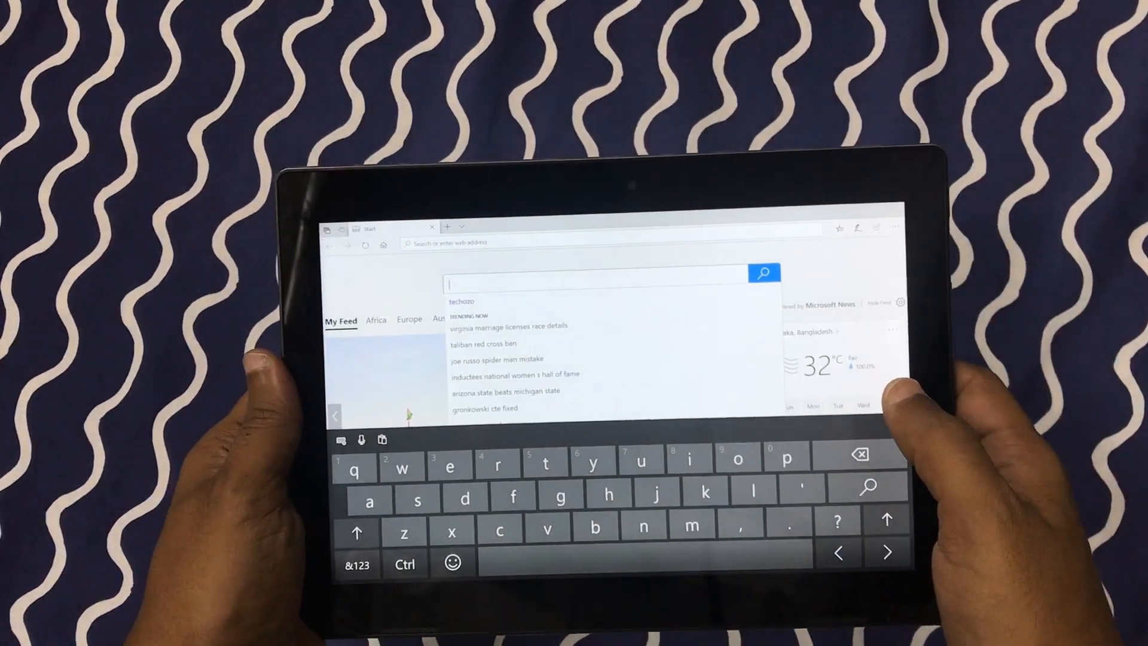
# Run a Bing search for techozo via the 'te' suggestion and scroll the results
pyautogui.write('TE')
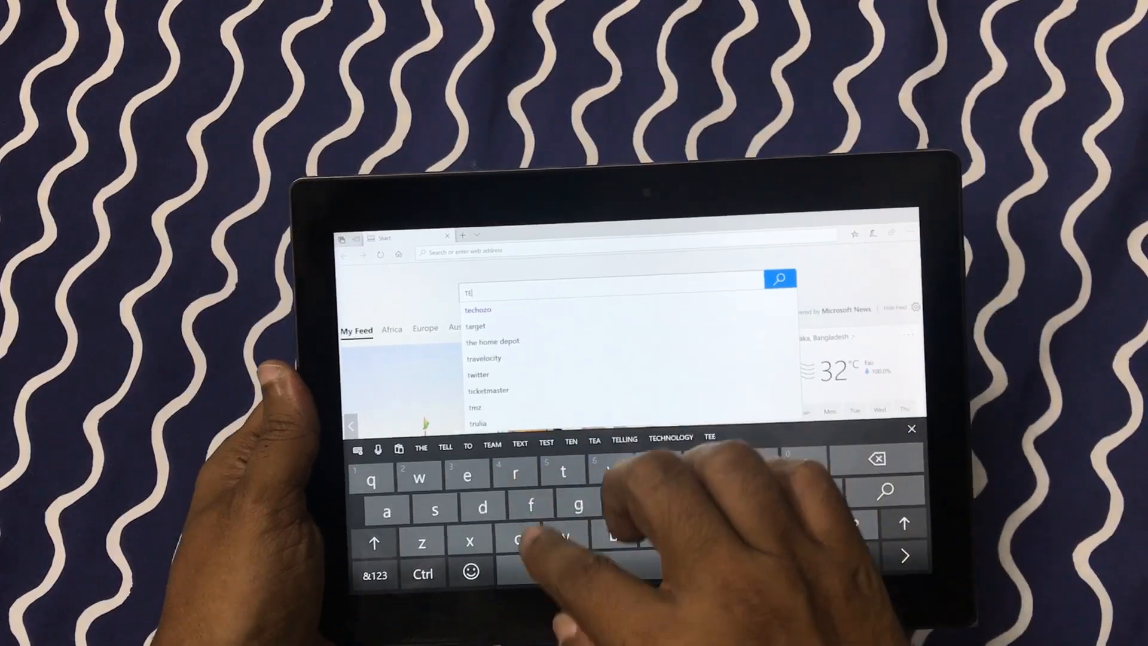
pyautogui.click(478, 309)
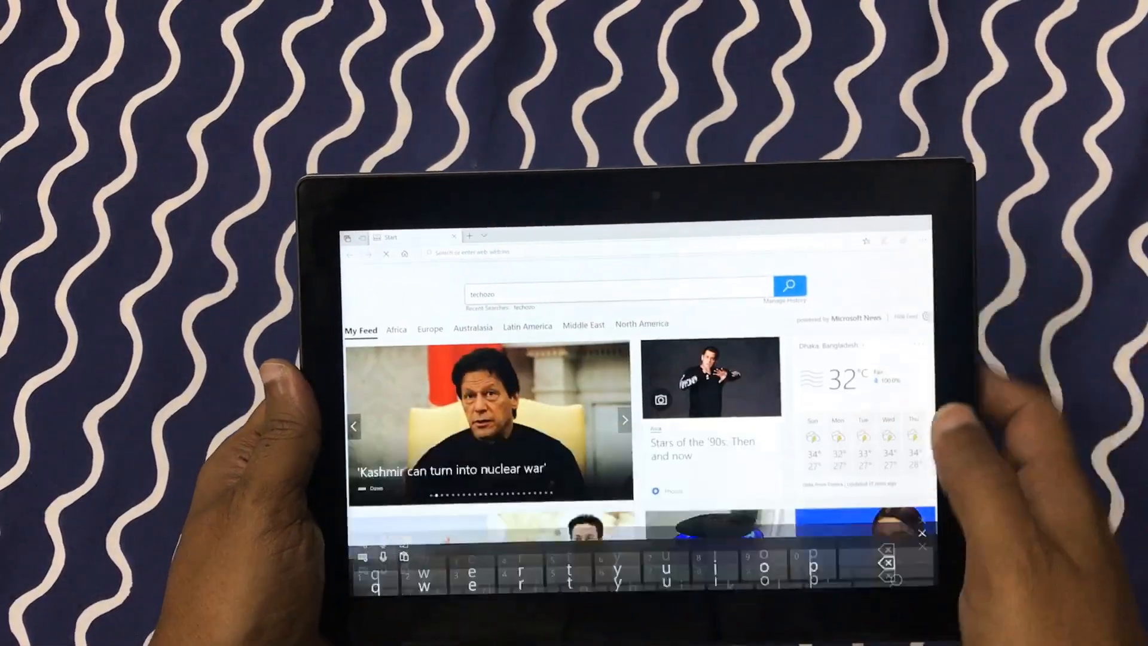
pyautogui.click(789, 284)
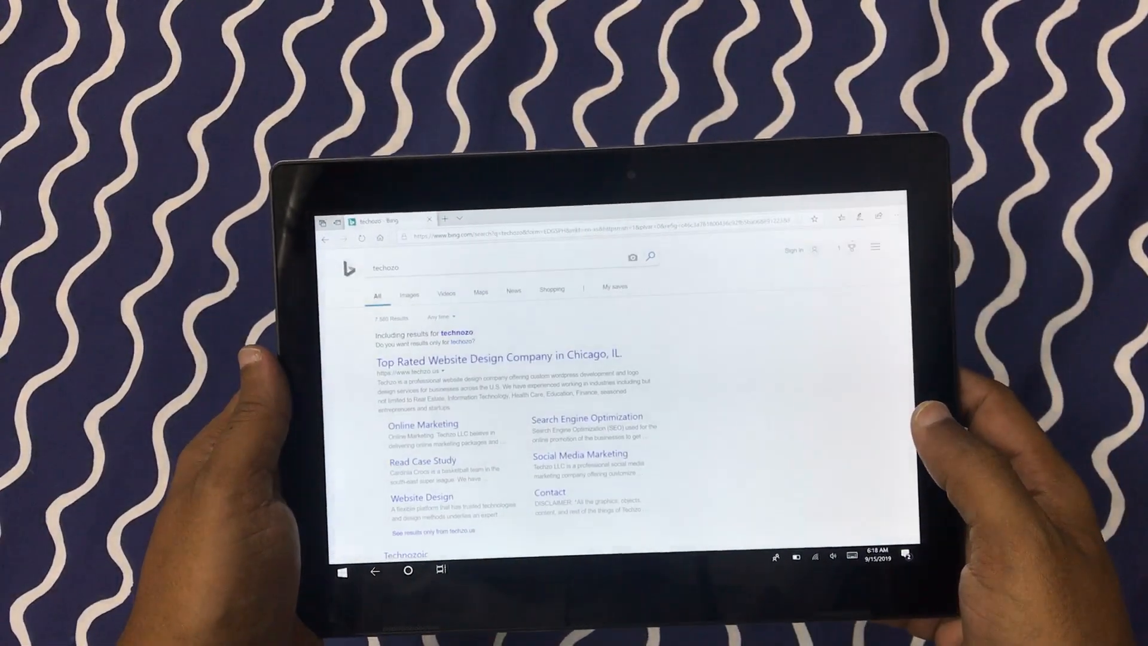
pyautogui.scroll(-3)
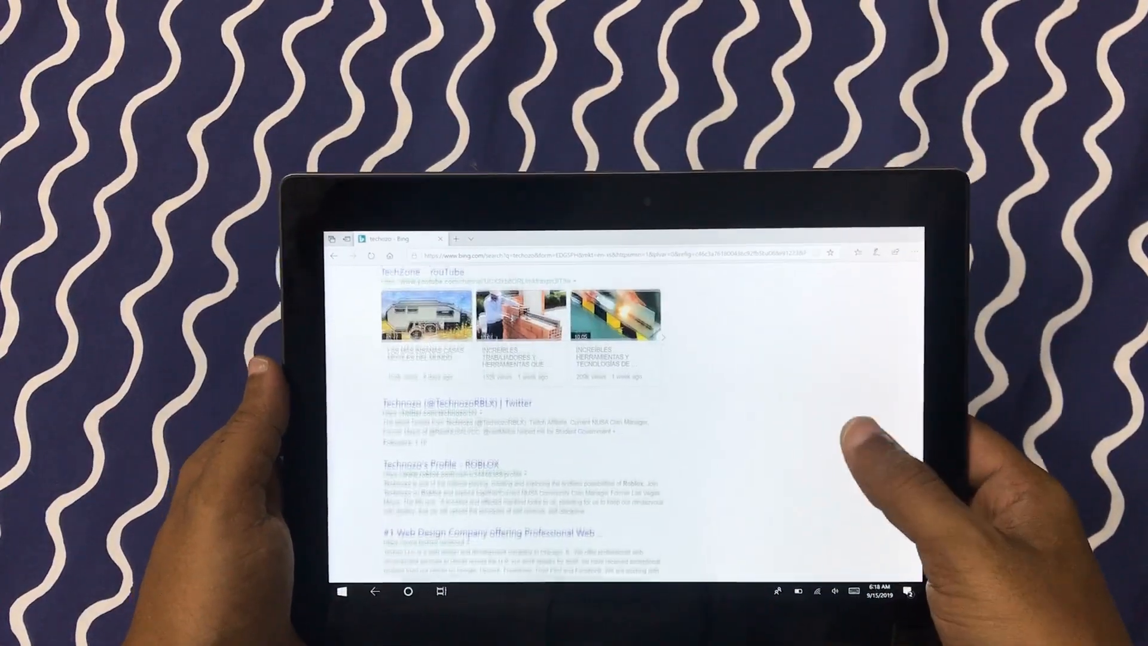
pyautogui.scroll(-3)
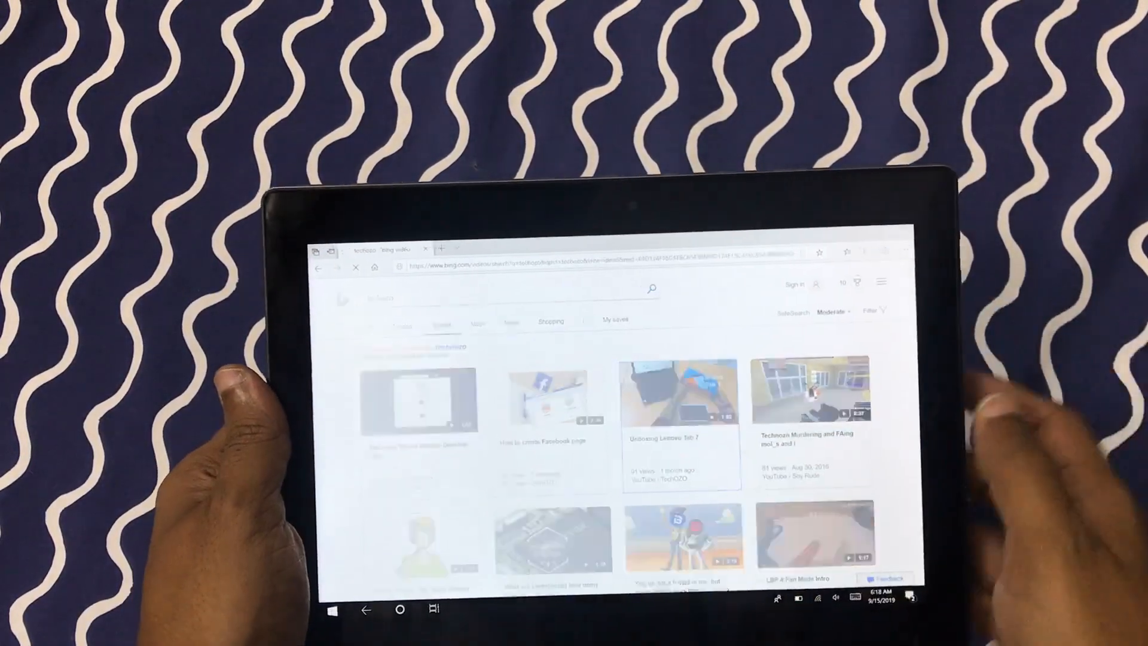
pyautogui.click(681, 391)
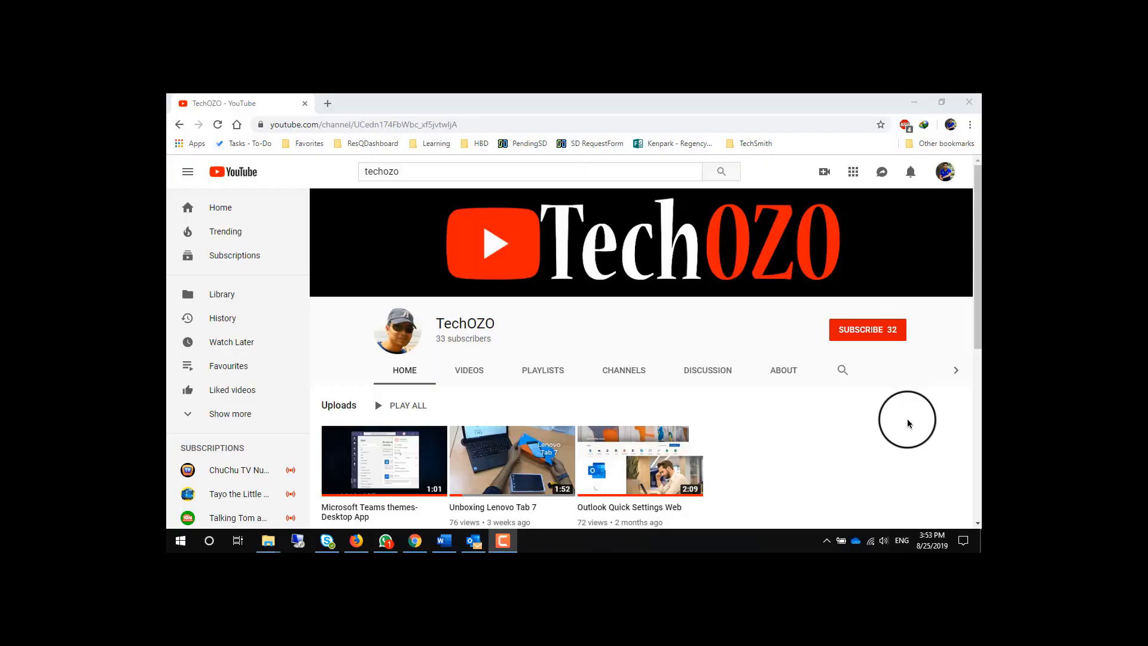
pyautogui.moveTo(886, 397)
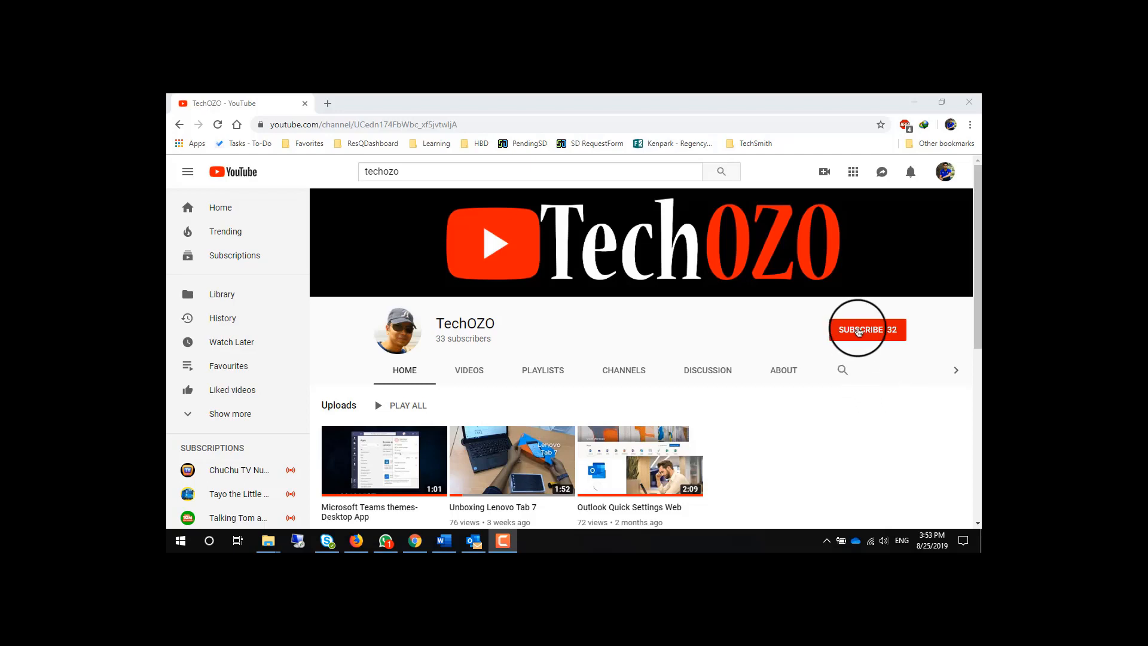
# Subscribe to TechOZO and turn on bell notifications for all new videos
pyautogui.click(866, 329)
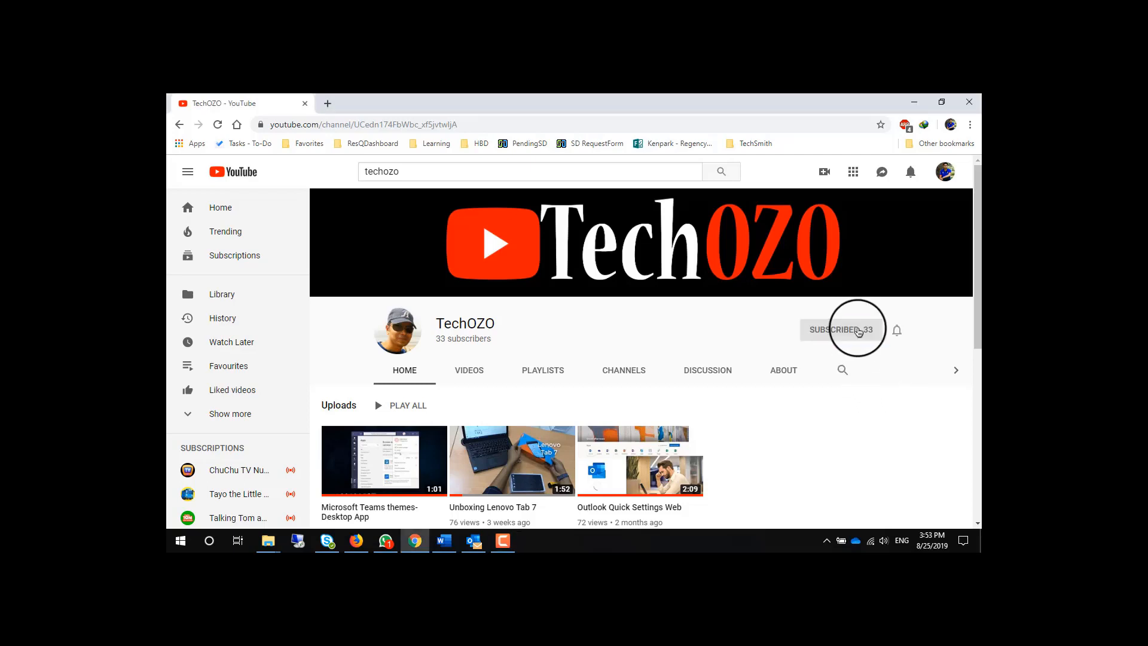
pyautogui.click(841, 329)
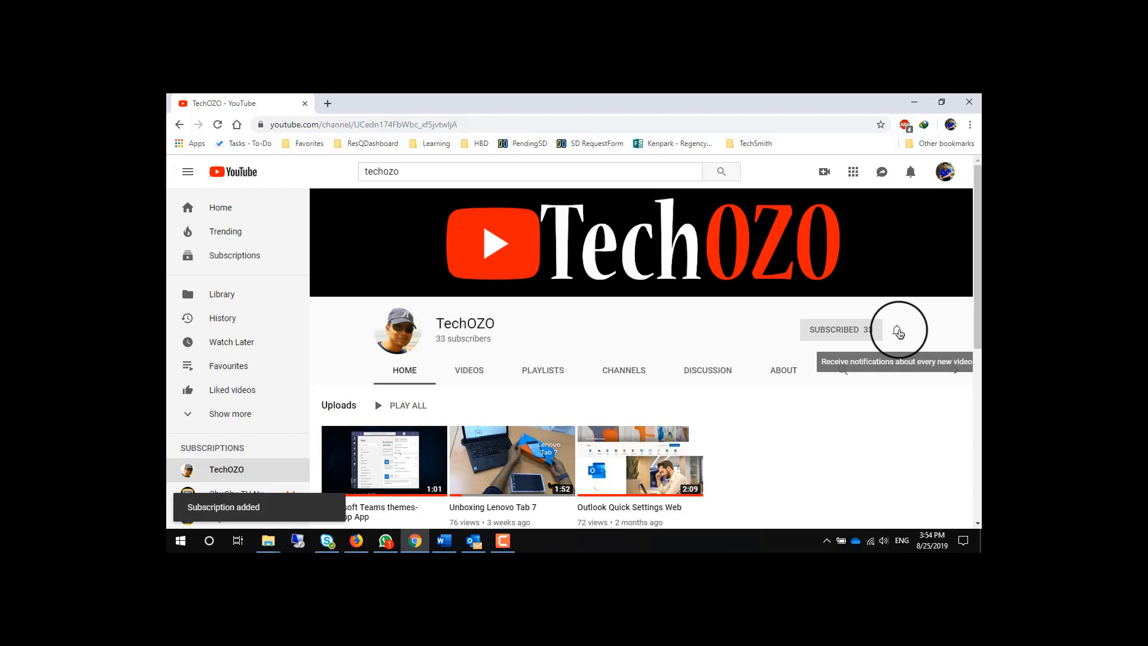